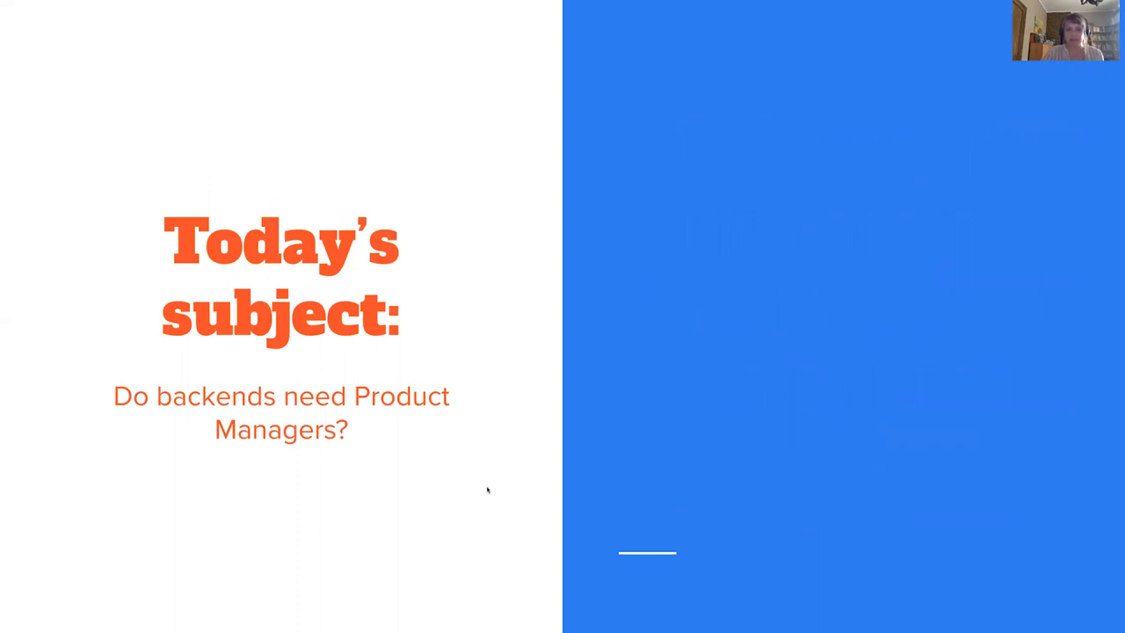
{"action": "mouse_move", "coordinate": [466, 482]}
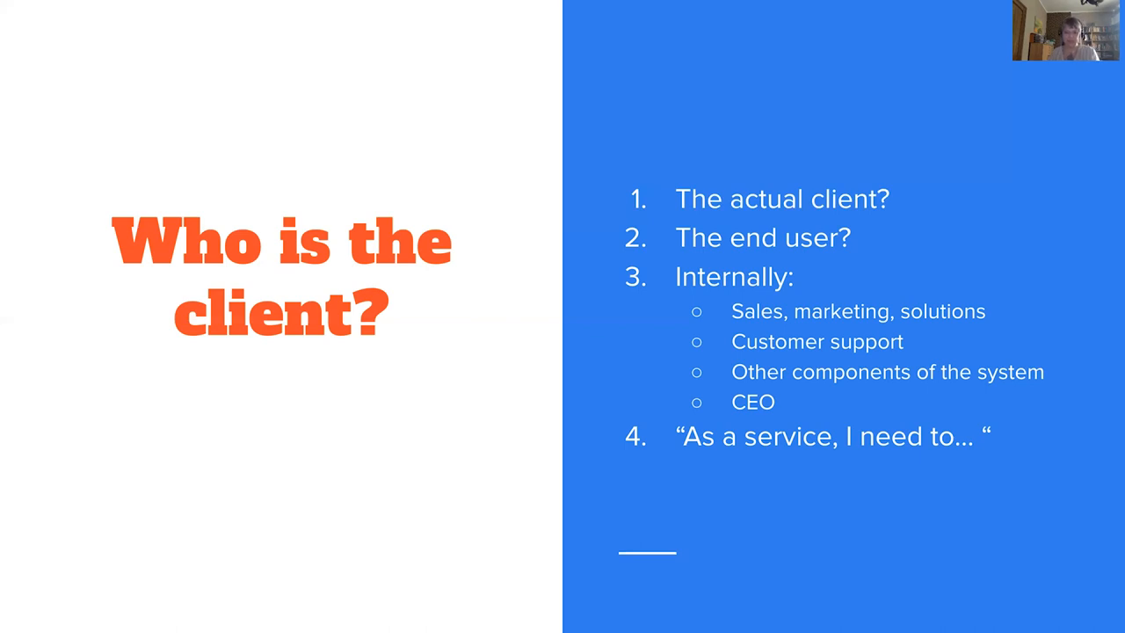
{"action": "mouse_move", "coordinate": [861, 410]}
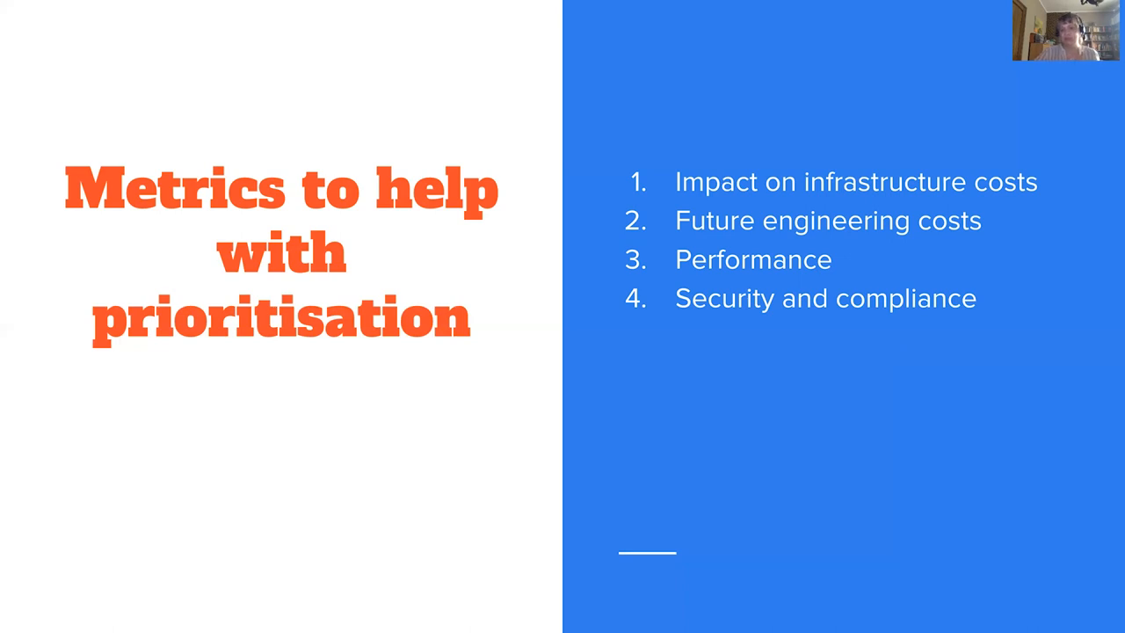
{"action": "mouse_move", "coordinate": [930, 321]}
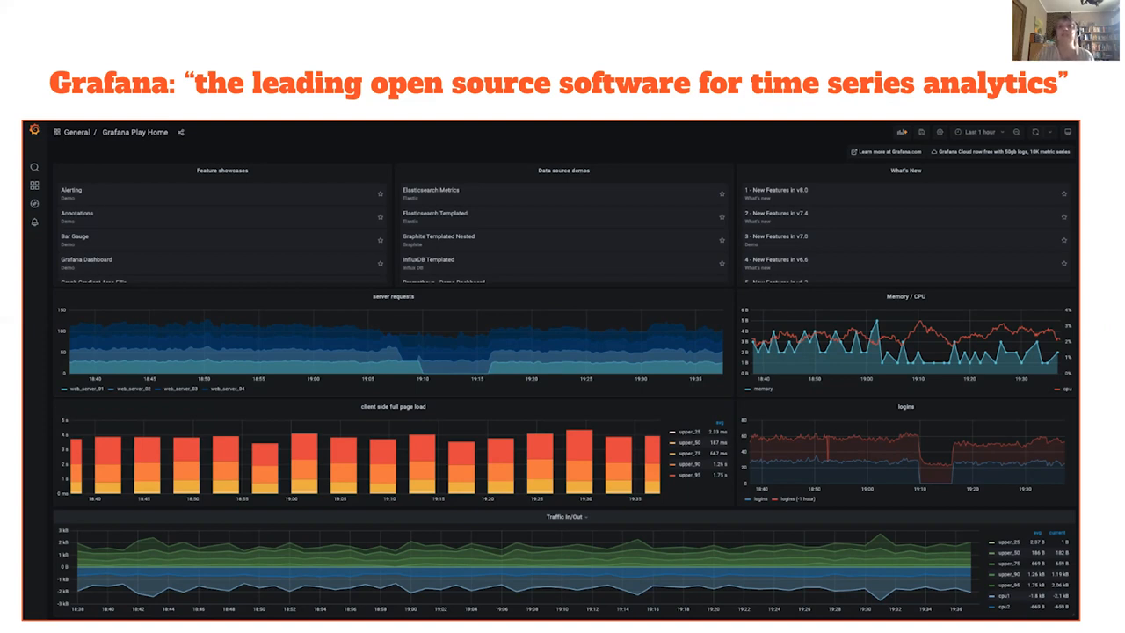
{"action": "mouse_move", "coordinate": [653, 483]}
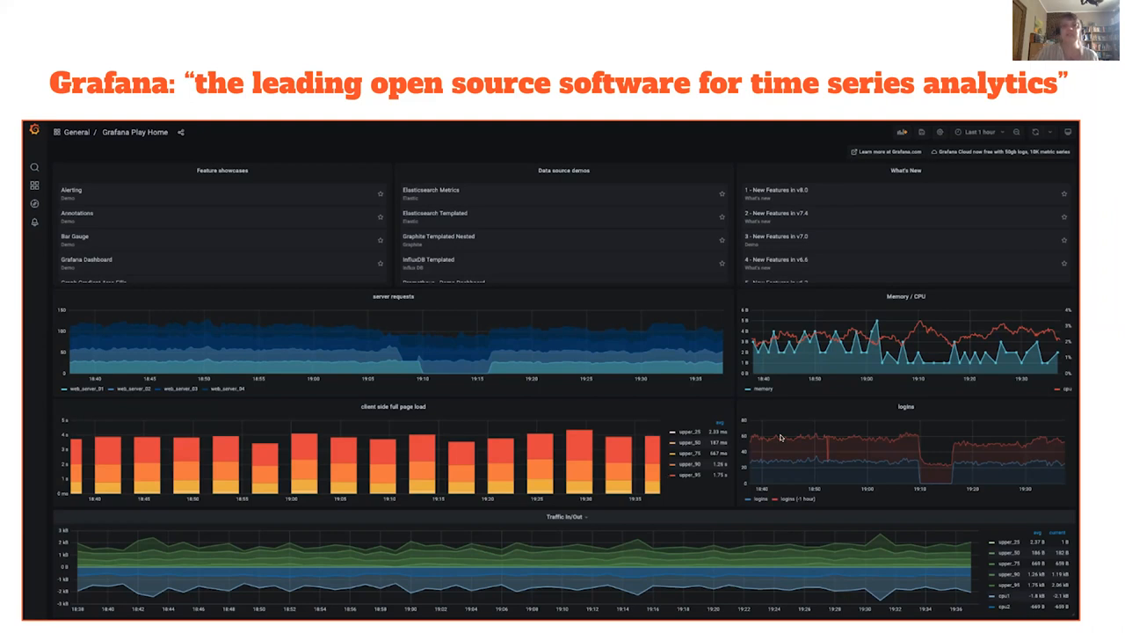
{"action": "mouse_move", "coordinate": [927, 266]}
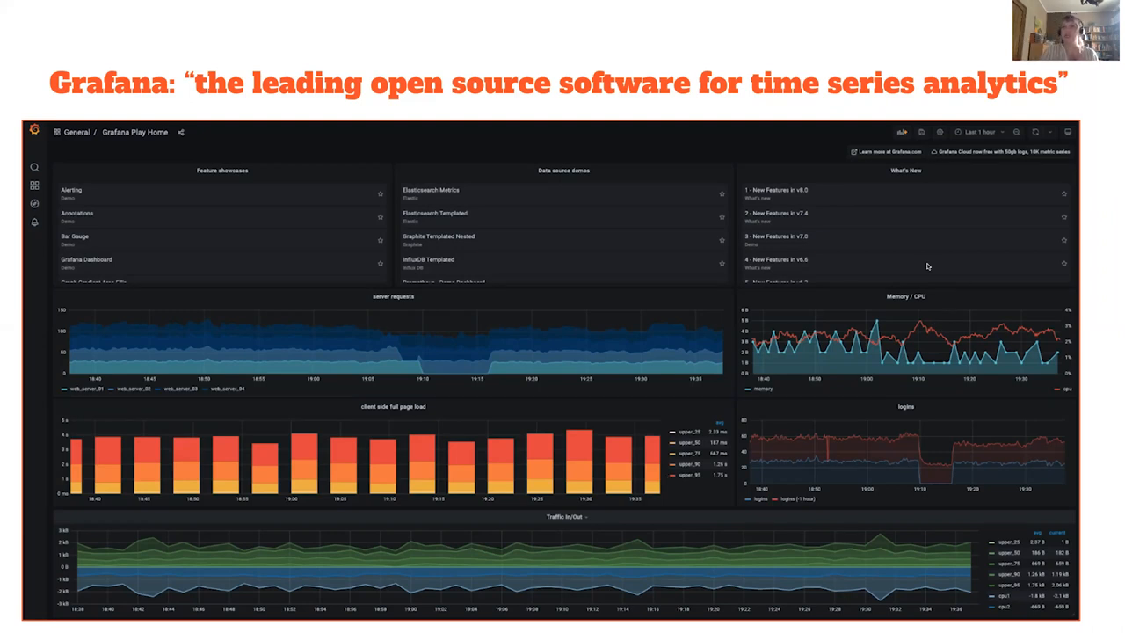
{"action": "mouse_move", "coordinate": [949, 289]}
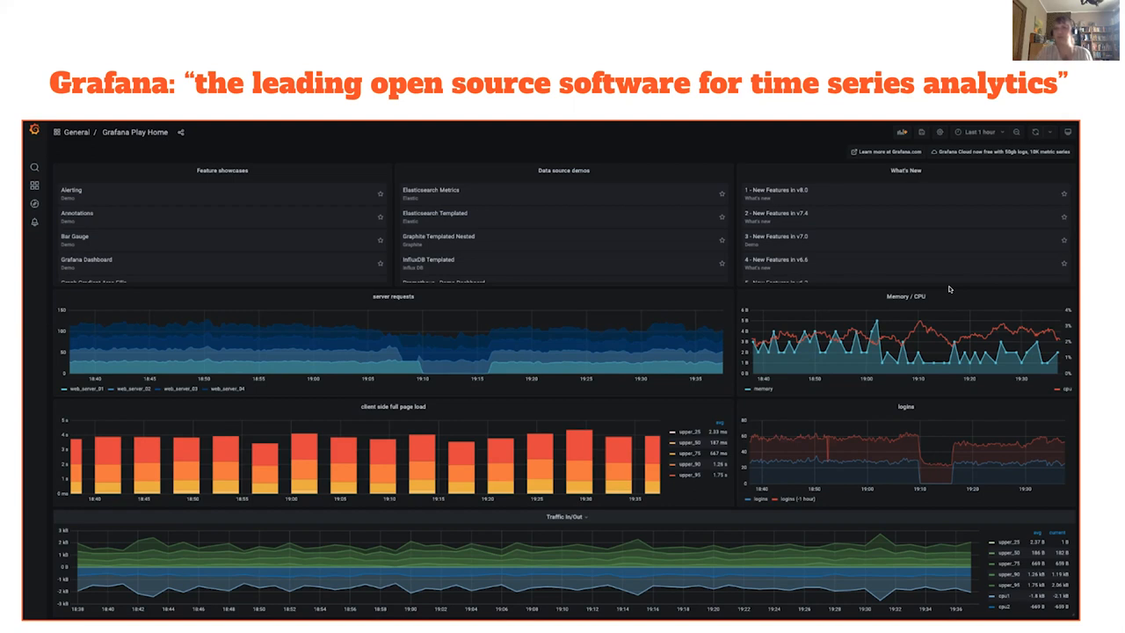
{"action": "mouse_move", "coordinate": [908, 276]}
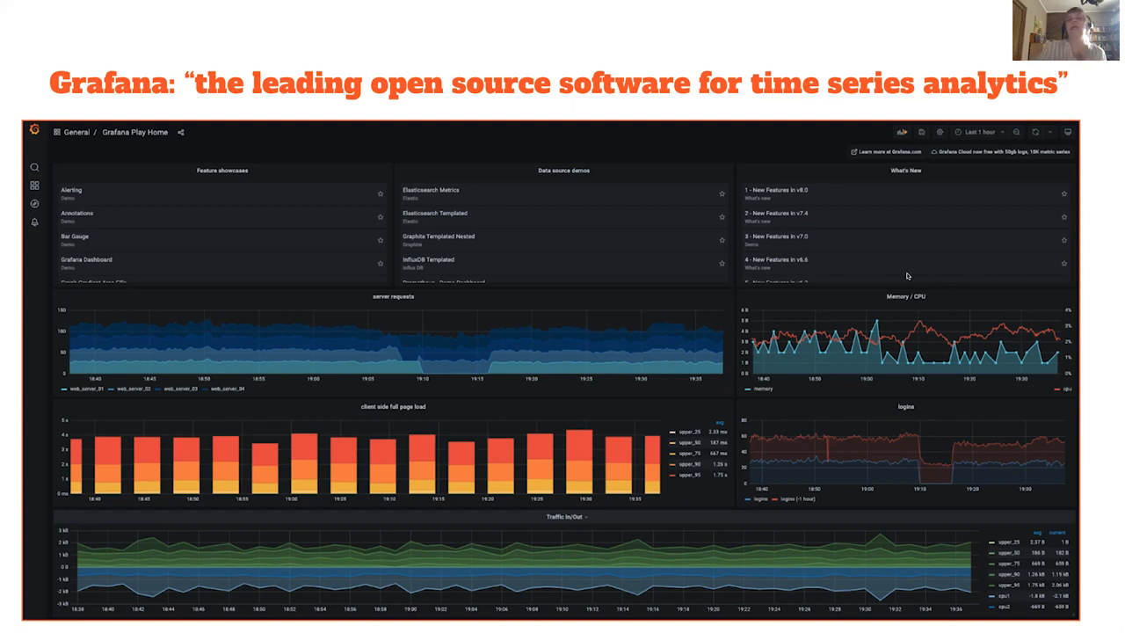
{"action": "mouse_move", "coordinate": [1065, 256]}
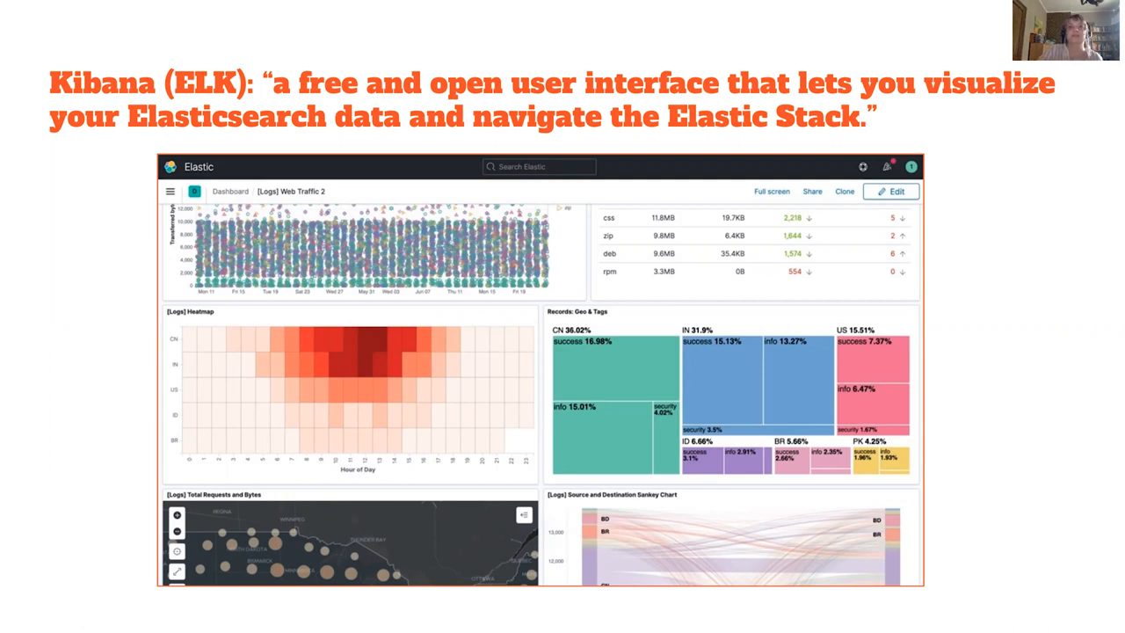
{"action": "mouse_move", "coordinate": [767, 323]}
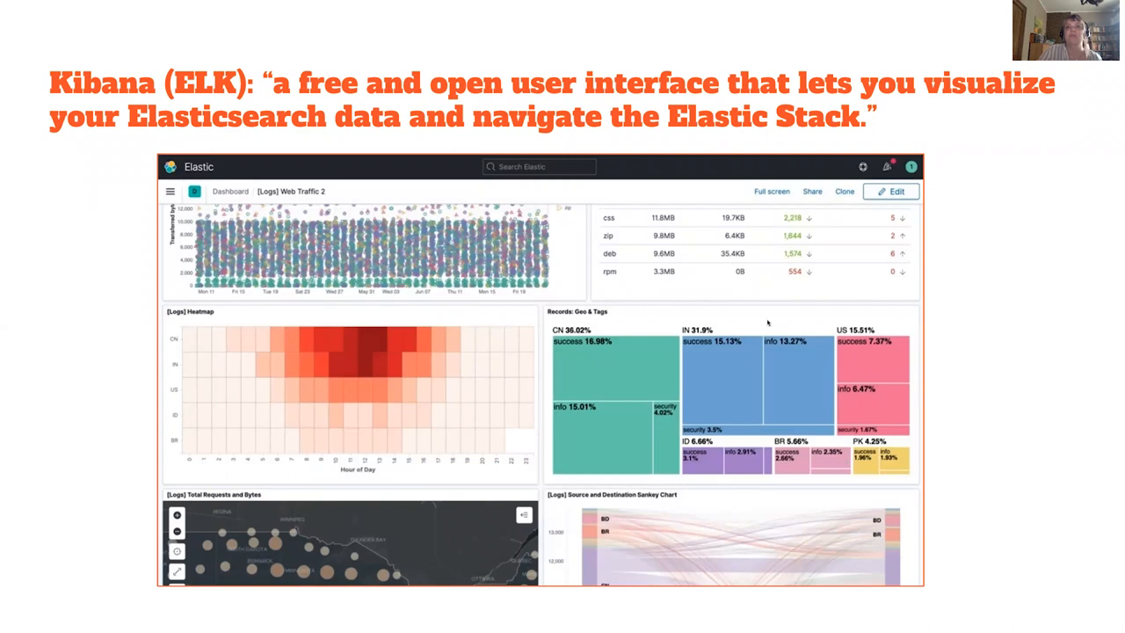
{"action": "mouse_move", "coordinate": [688, 394]}
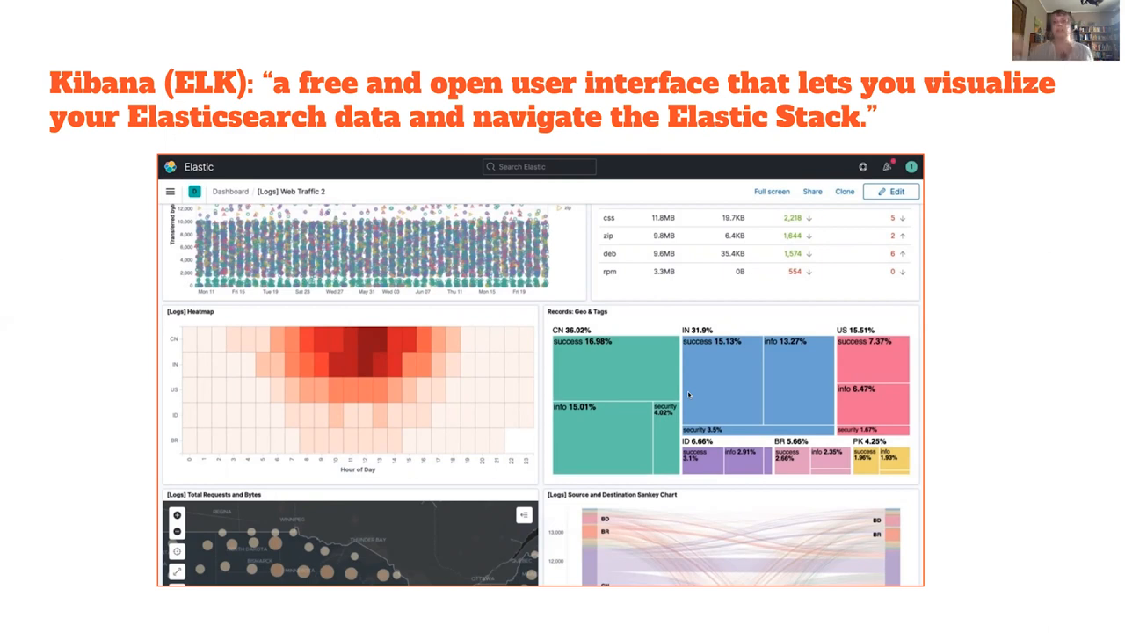
{"action": "mouse_move", "coordinate": [637, 308]}
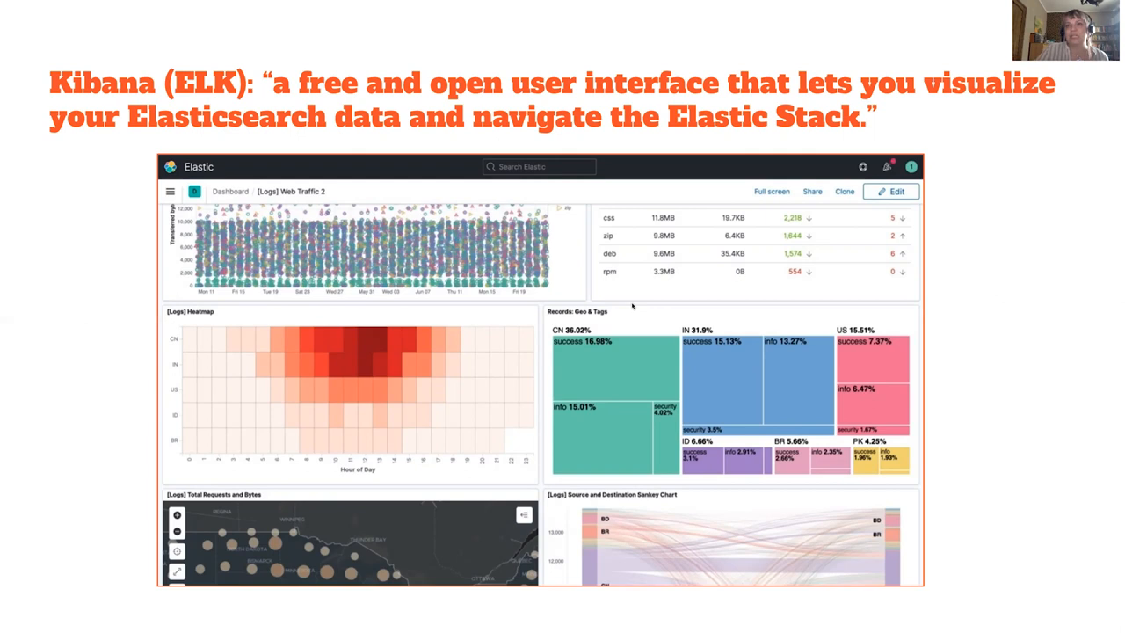
{"action": "mouse_move", "coordinate": [625, 375]}
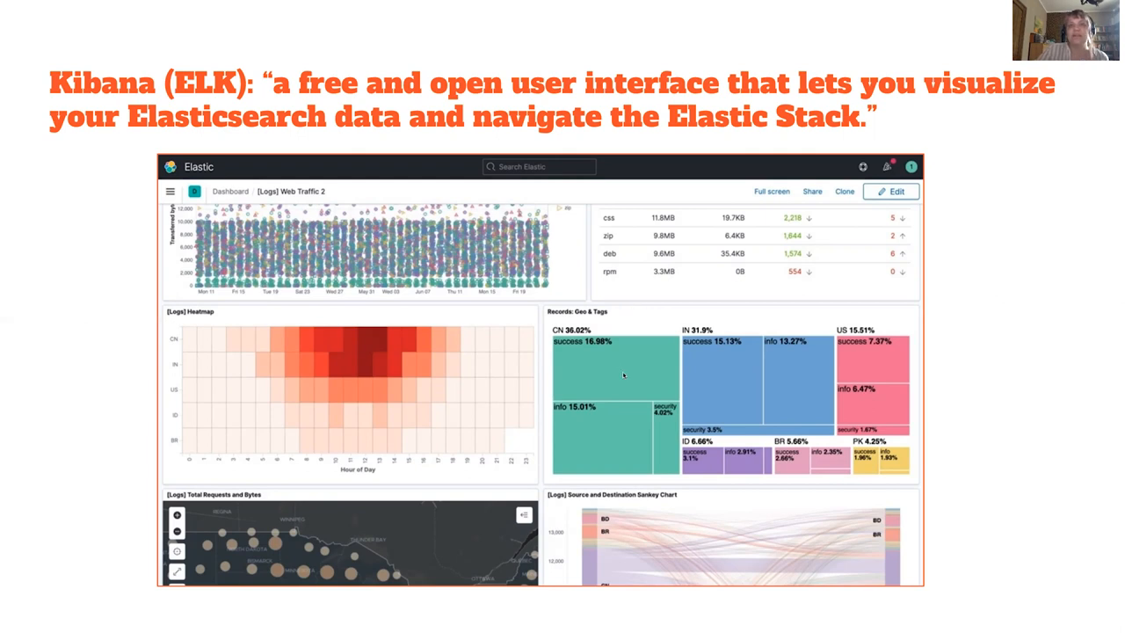
{"action": "mouse_move", "coordinate": [795, 303]}
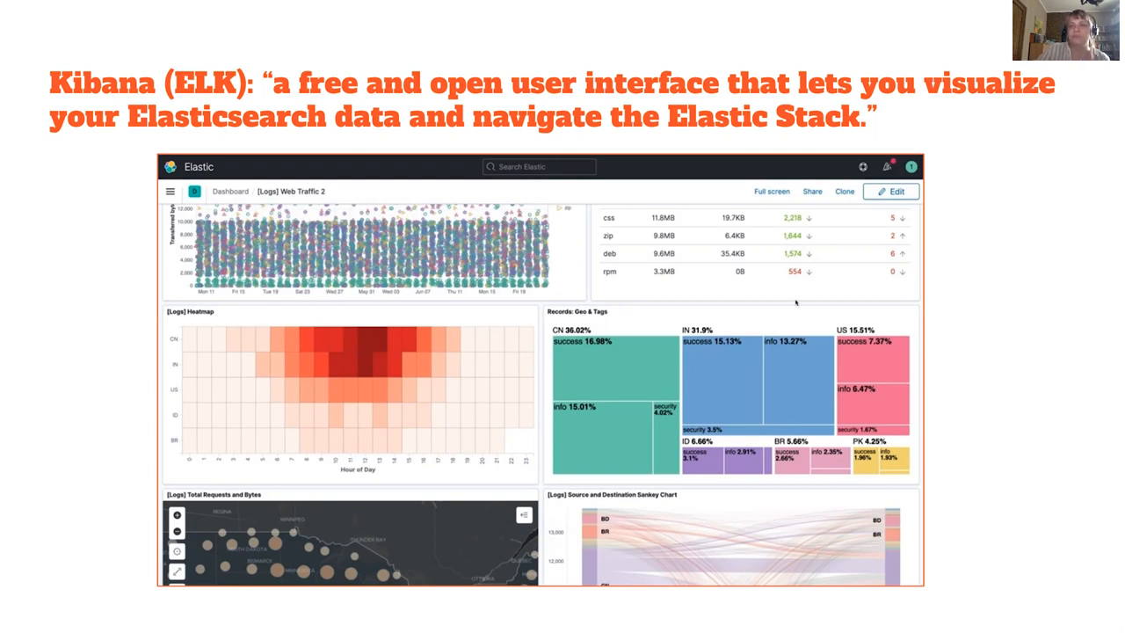
{"action": "mouse_move", "coordinate": [670, 397]}
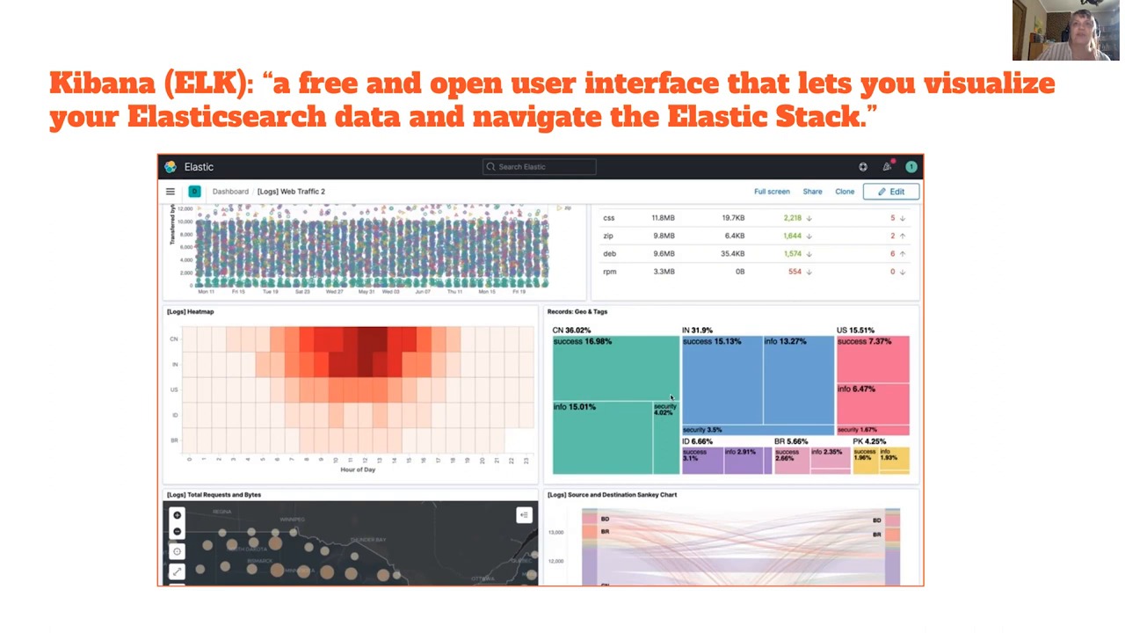
{"action": "mouse_move", "coordinate": [626, 343]}
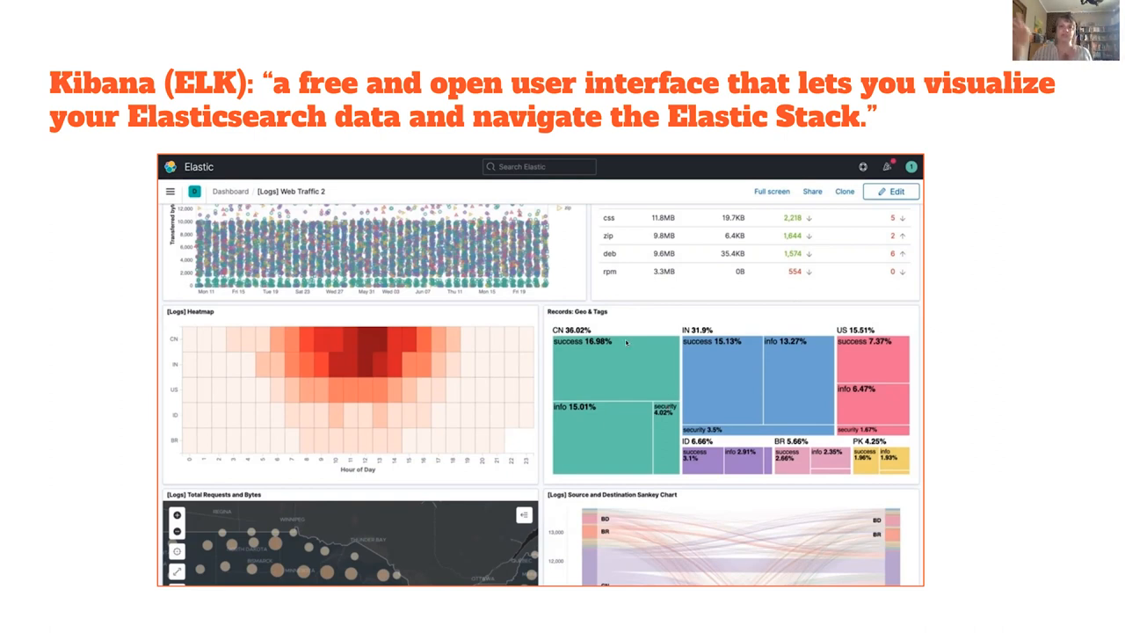
{"action": "mouse_move", "coordinate": [610, 329]}
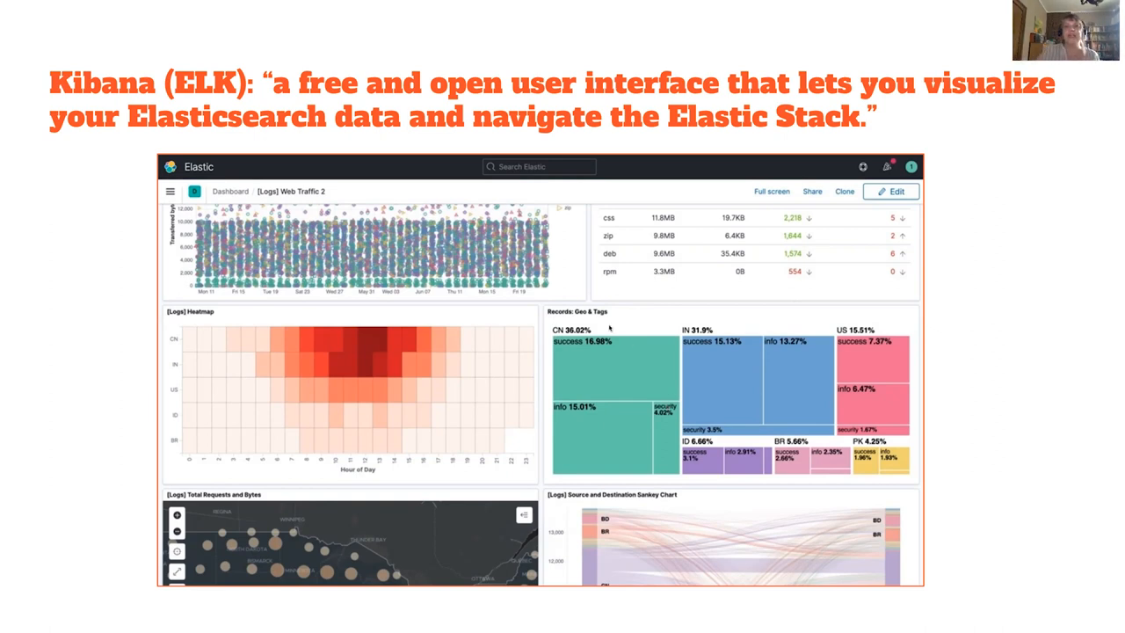
{"action": "mouse_move", "coordinate": [649, 430]}
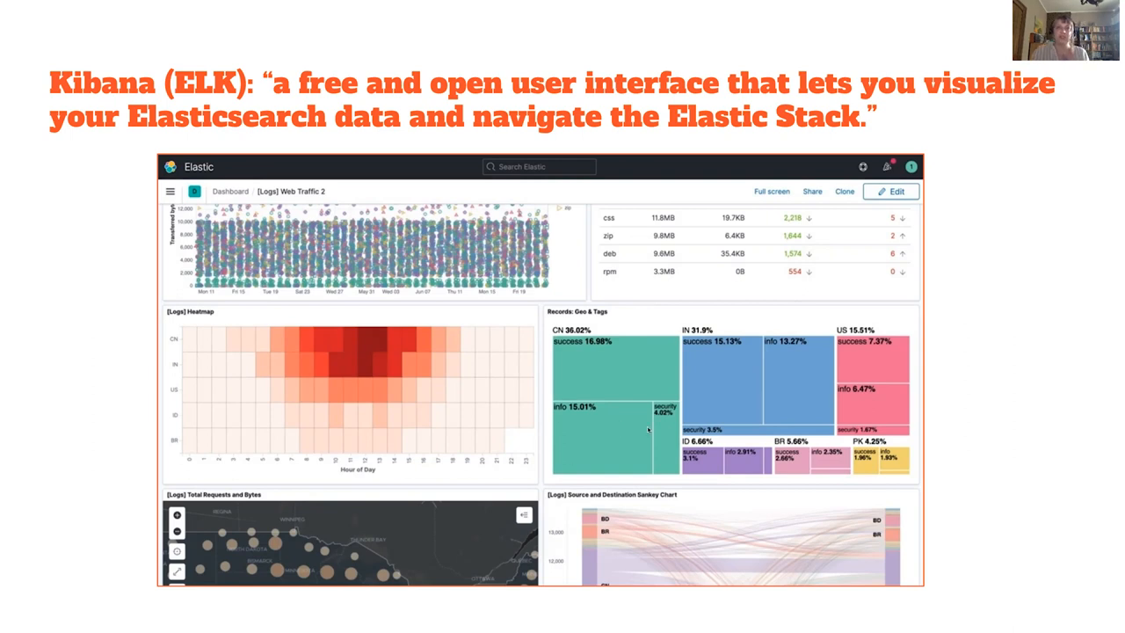
{"action": "mouse_move", "coordinate": [735, 424]}
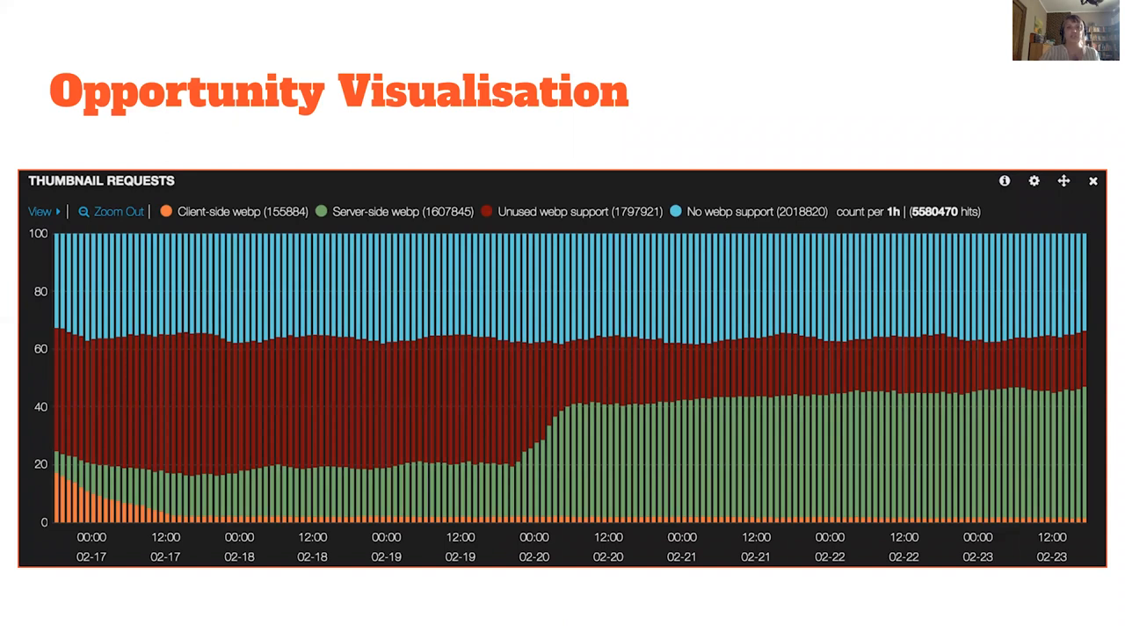
{"action": "mouse_move", "coordinate": [367, 426]}
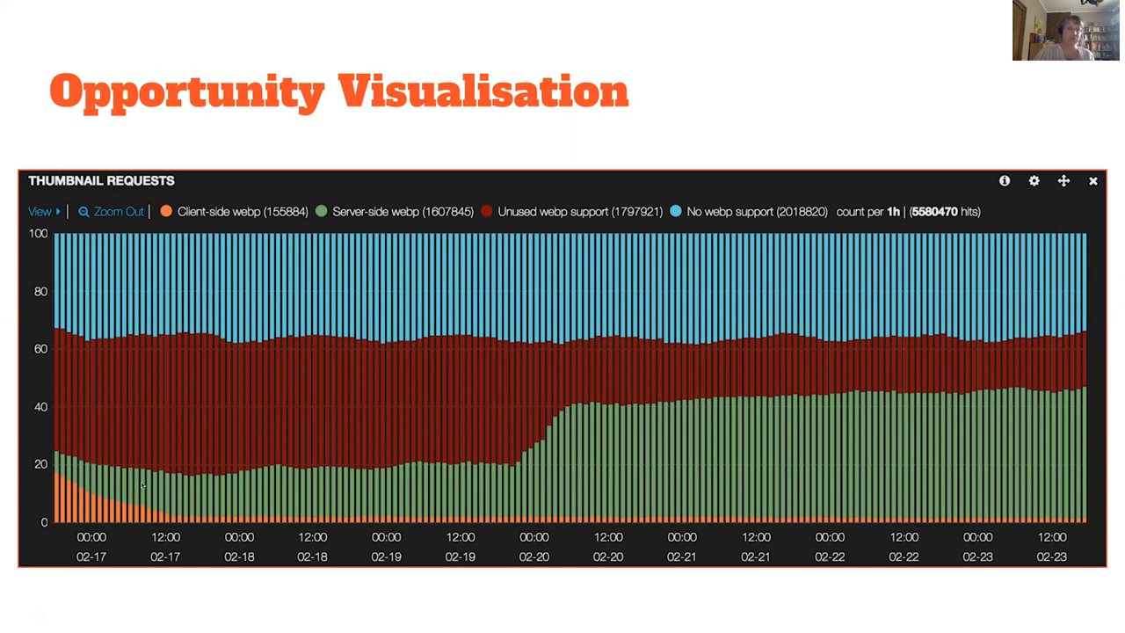
{"action": "mouse_move", "coordinate": [218, 499]}
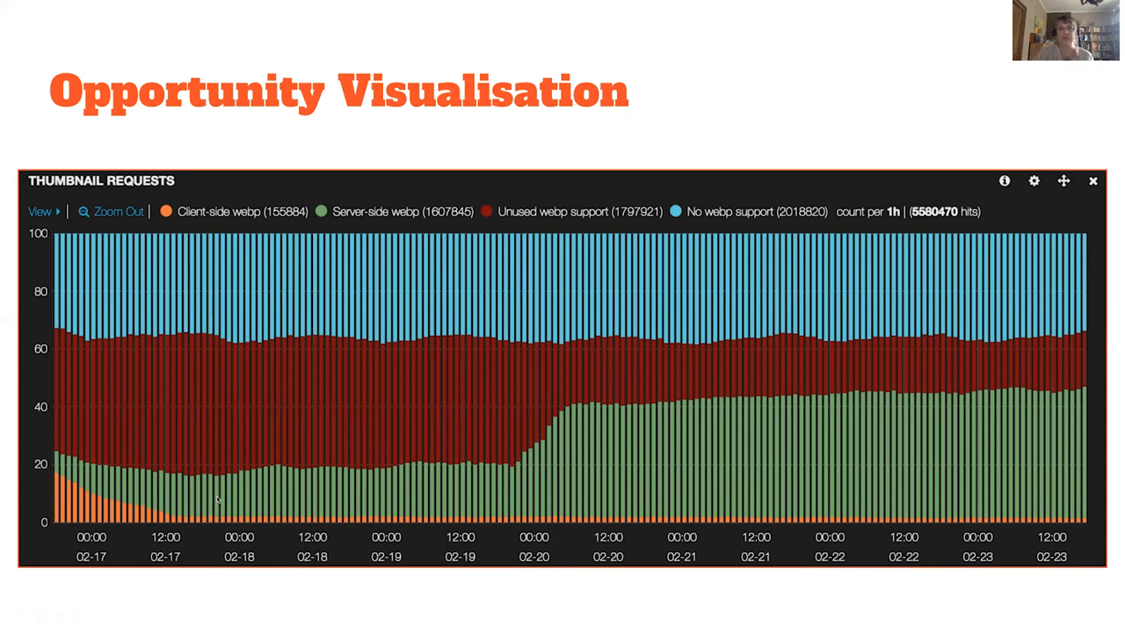
{"action": "mouse_move", "coordinate": [457, 493]}
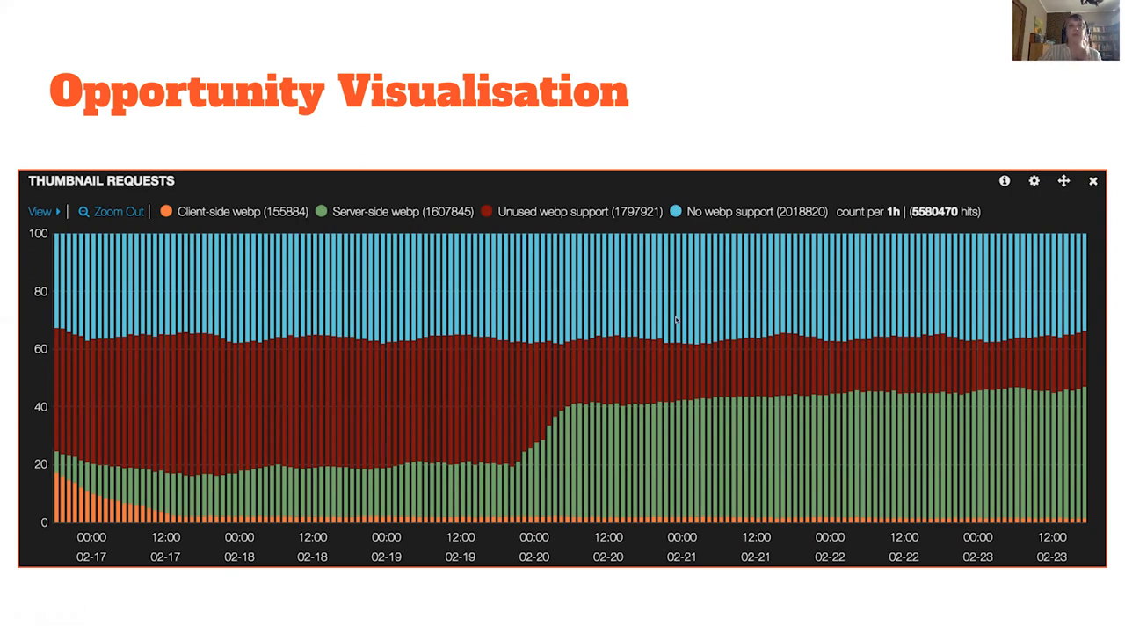
{"action": "mouse_move", "coordinate": [554, 496]}
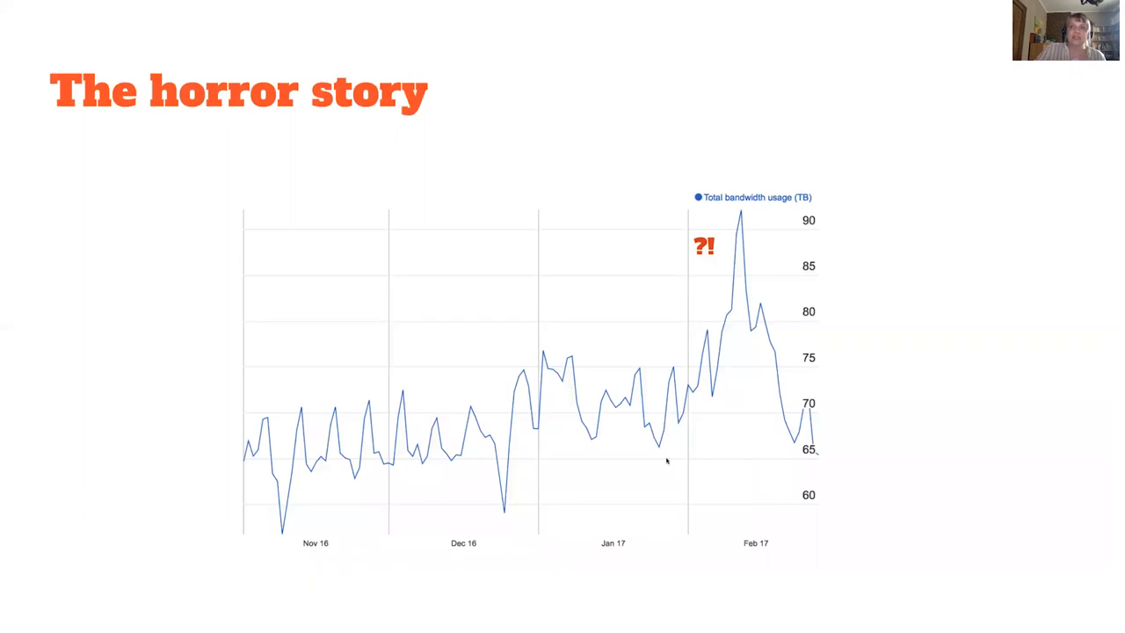
{"action": "mouse_move", "coordinate": [528, 453]}
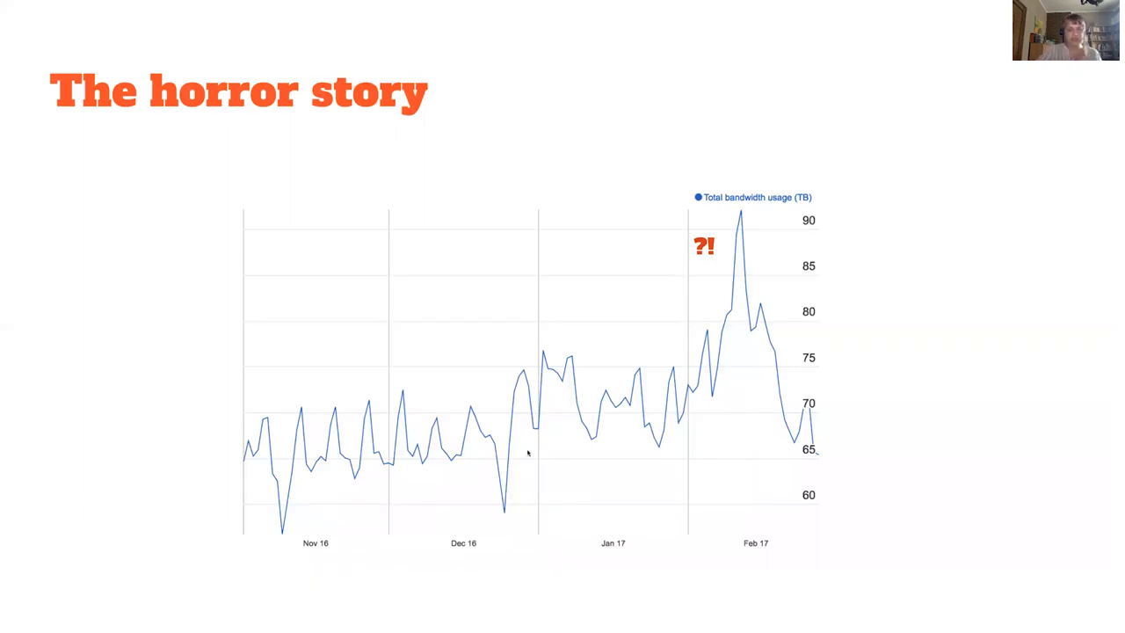
{"action": "mouse_move", "coordinate": [648, 468]}
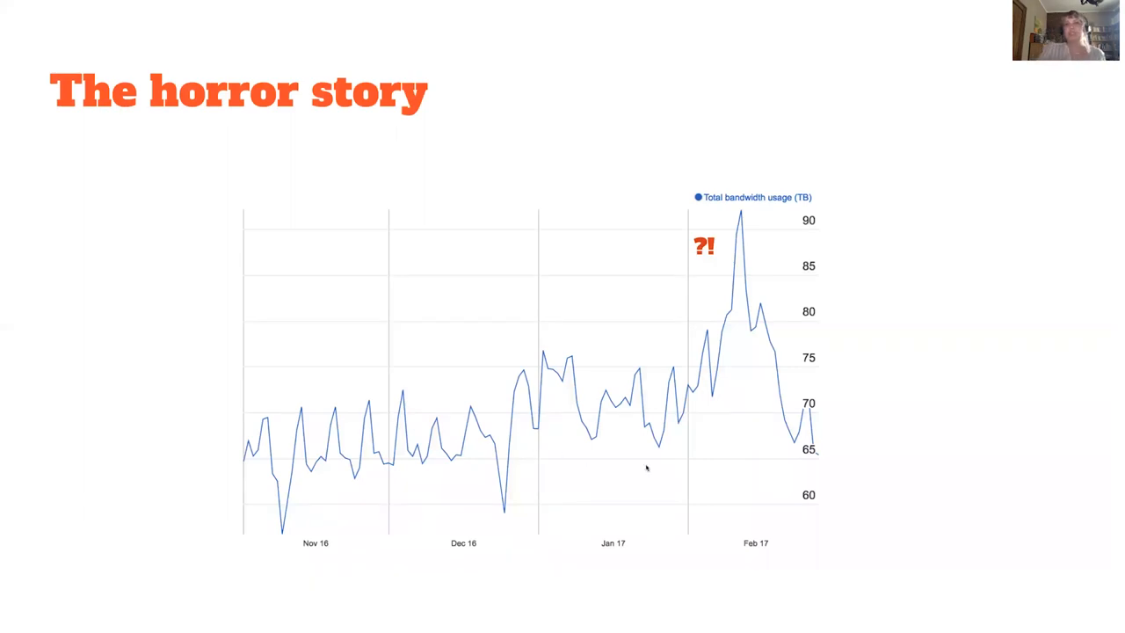
{"action": "mouse_move", "coordinate": [706, 546]}
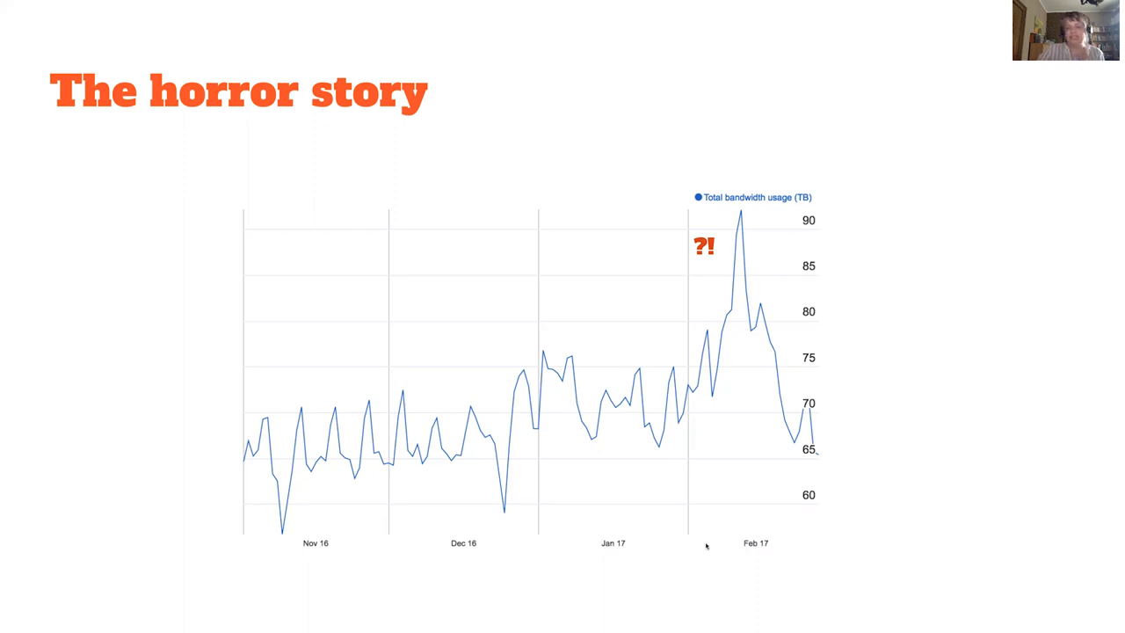
{"action": "mouse_move", "coordinate": [720, 564]}
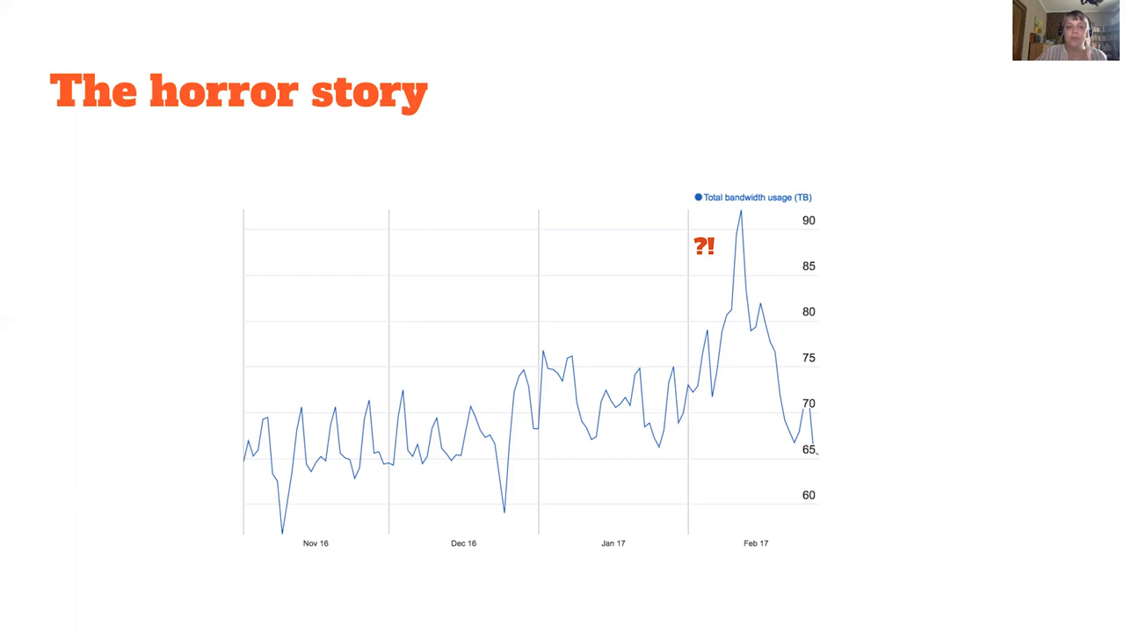
{"action": "mouse_move", "coordinate": [648, 472]}
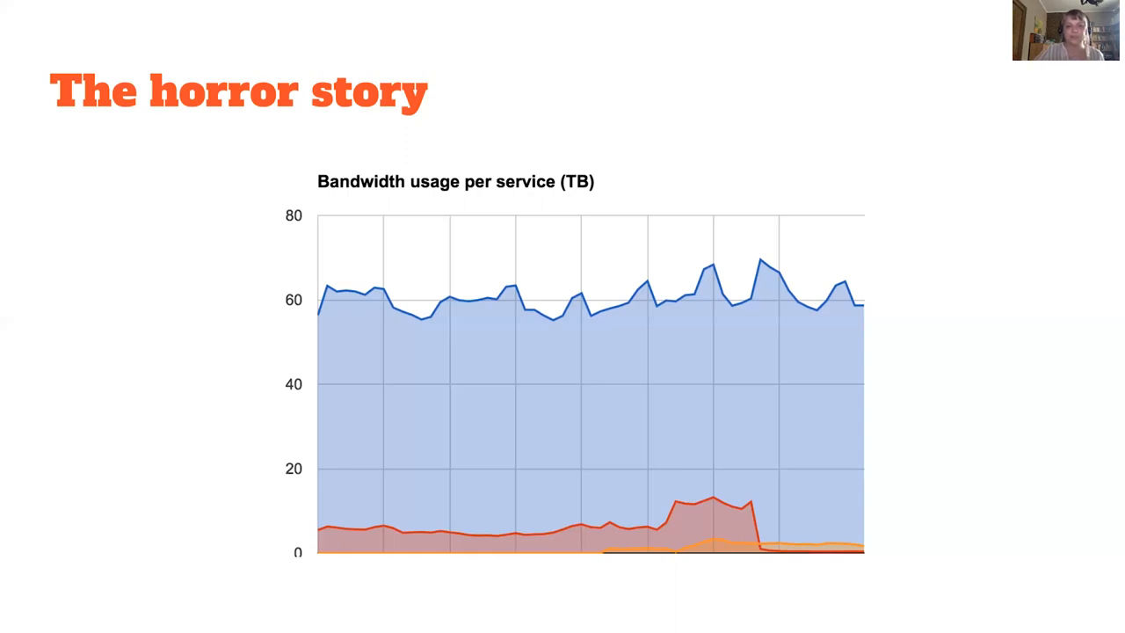
Advance to the 'Backend teams vs. empowered mission teams' section slide.
{"action": "key", "text": "Right"}
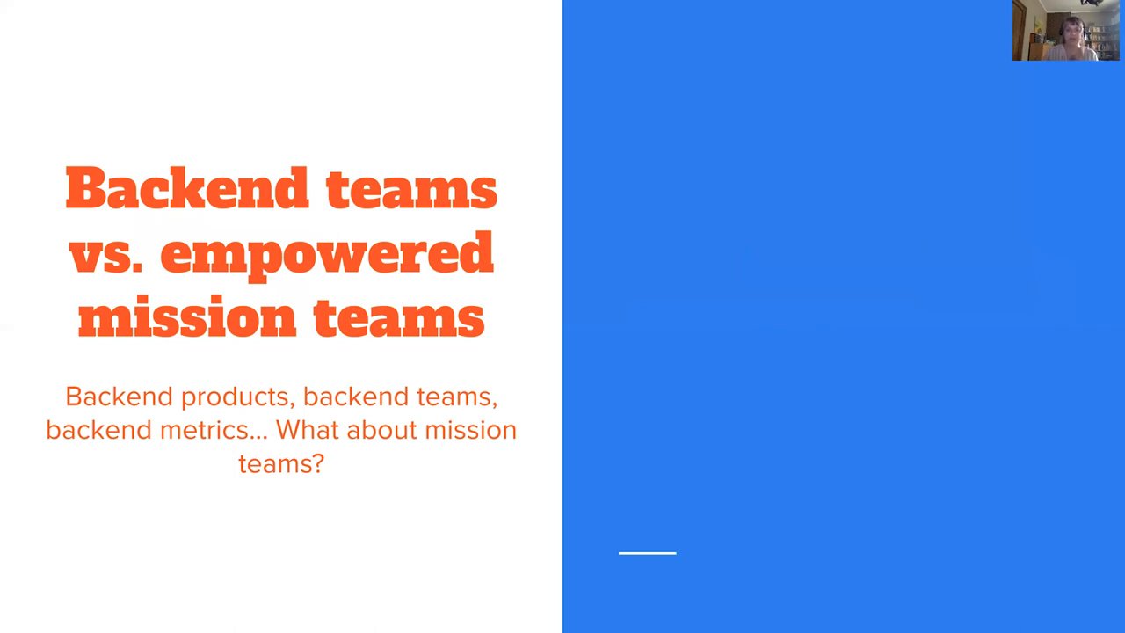
{"action": "mouse_move", "coordinate": [540, 501]}
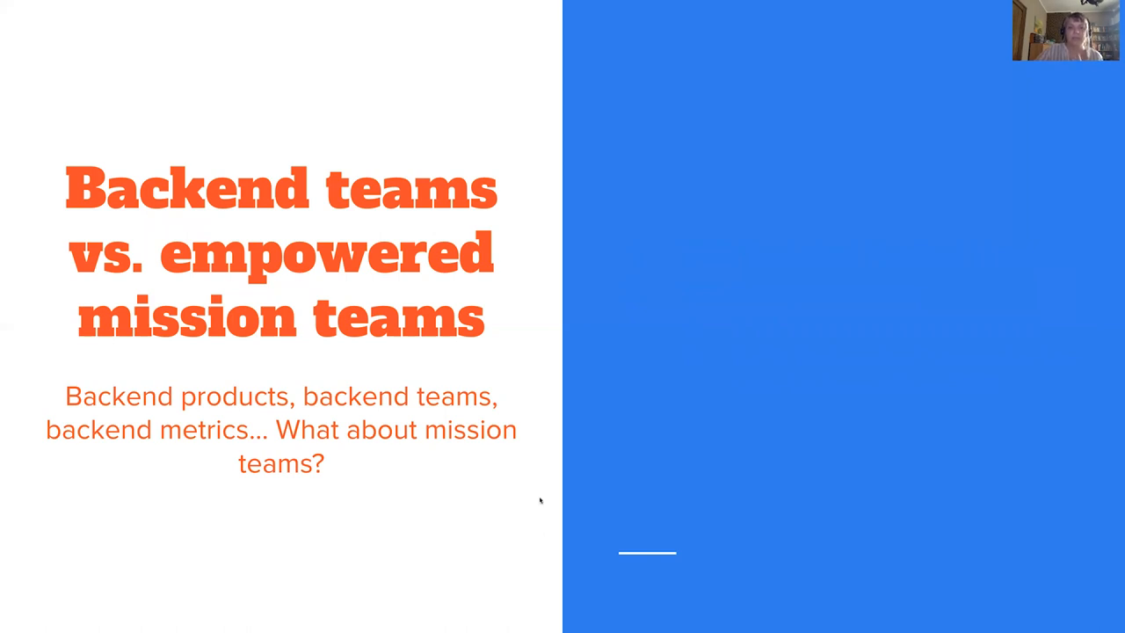